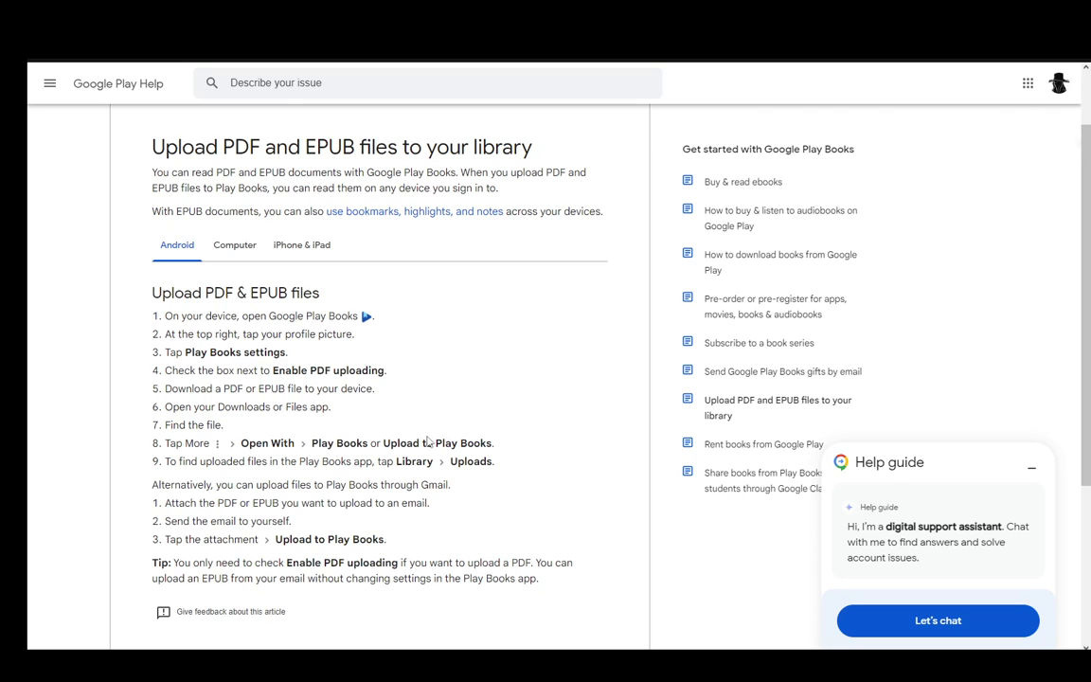
Show the Computer instructions for uploading PDF and EPUB files to the Play Books library
left_click(235, 244)
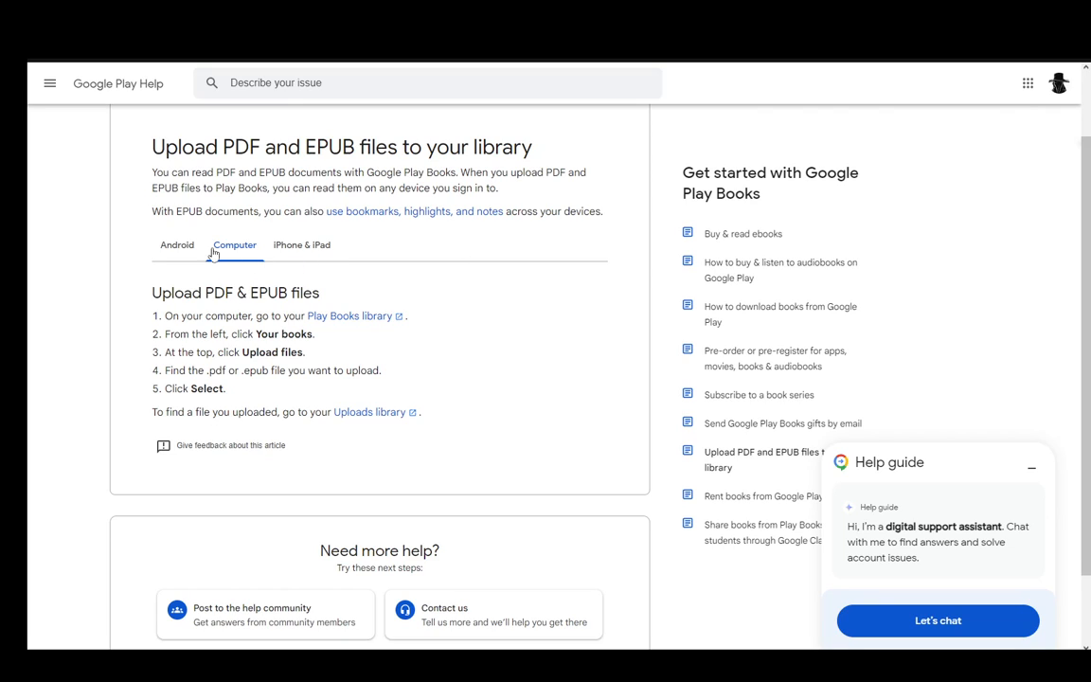
Show the iPhone & iPad instructions for opening files with the Play Books app
left_click(301, 244)
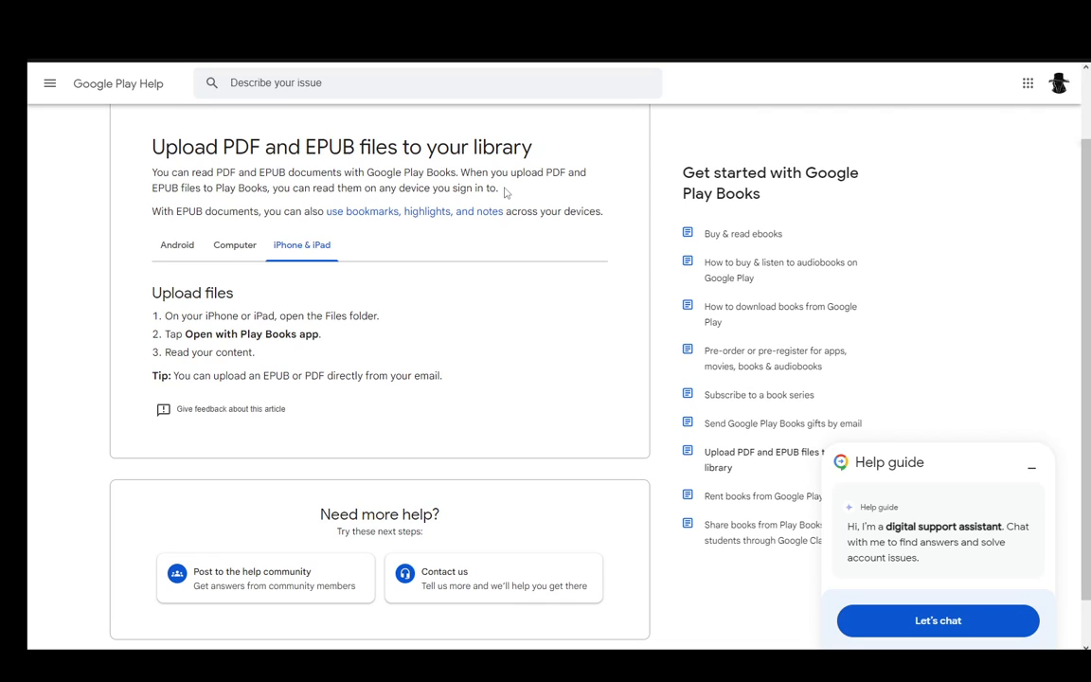
mouse_move(405, 405)
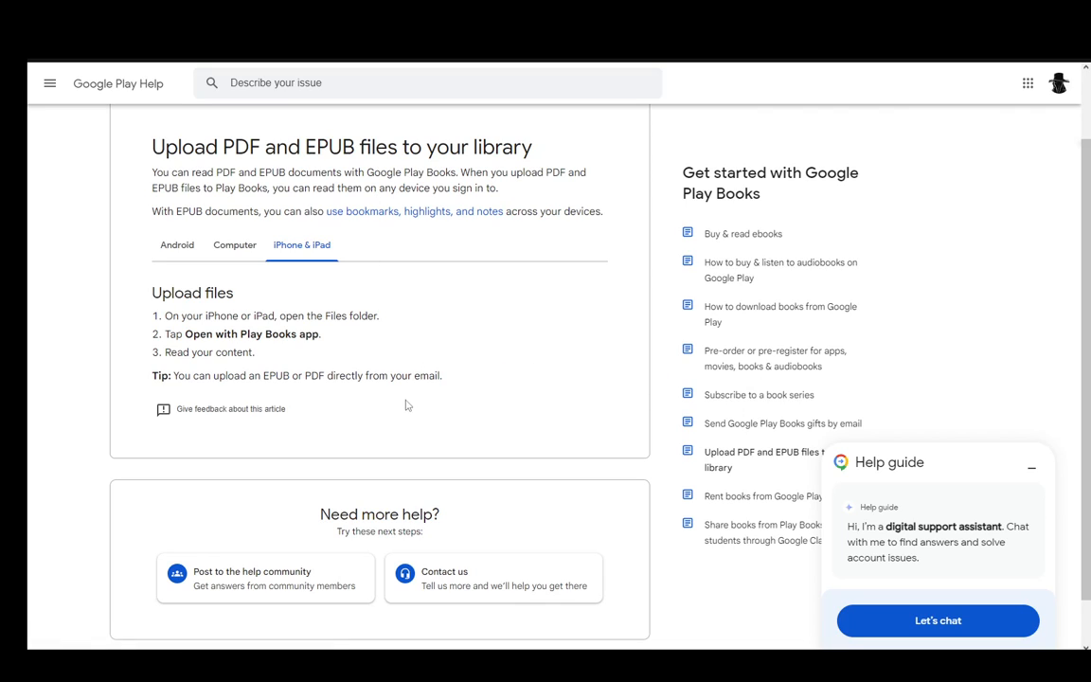
mouse_move(215, 356)
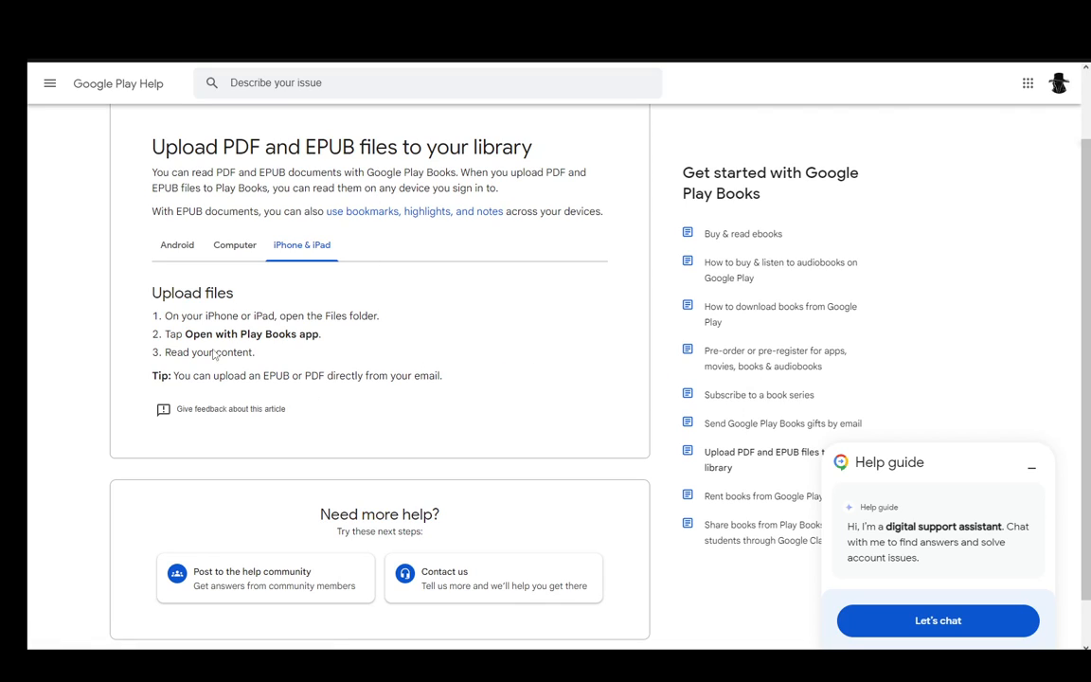